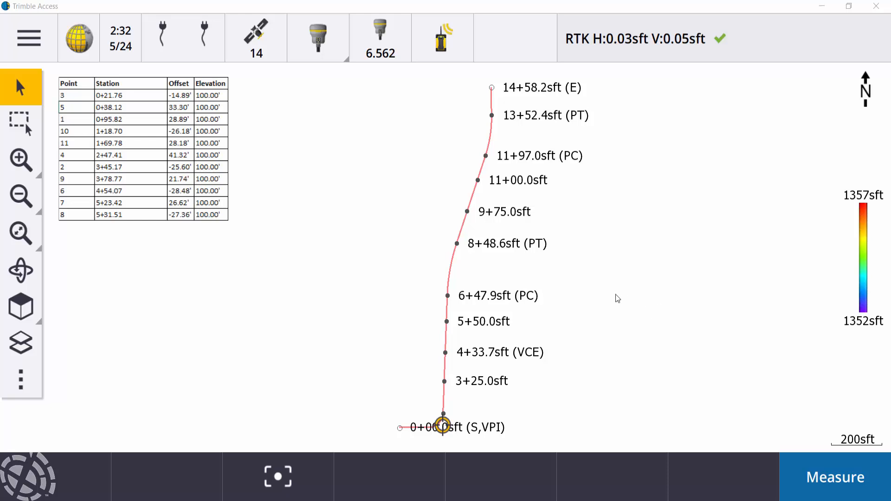
{"action": "mouse_move", "coordinate": [610, 300]}
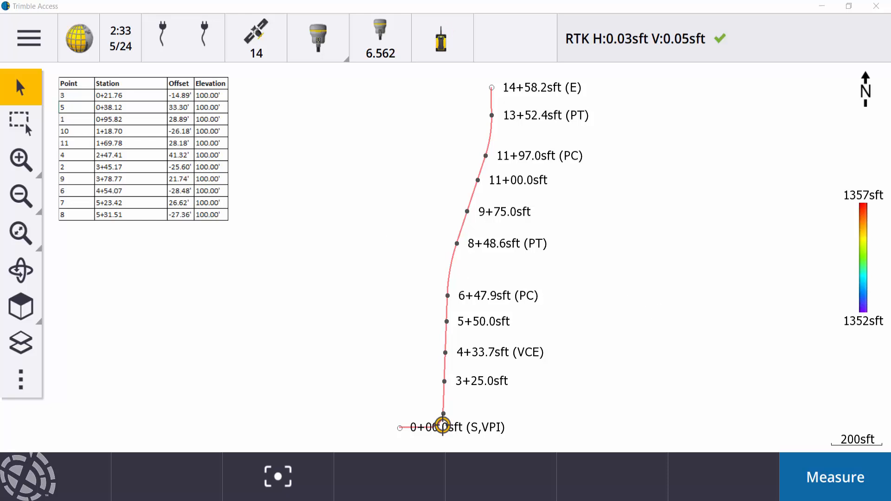
Step: Zoom in on the 15TH AVE. alignment near stations 1+50 to 1+75 and select it
{"action": "left_click", "coordinate": [21, 159]}
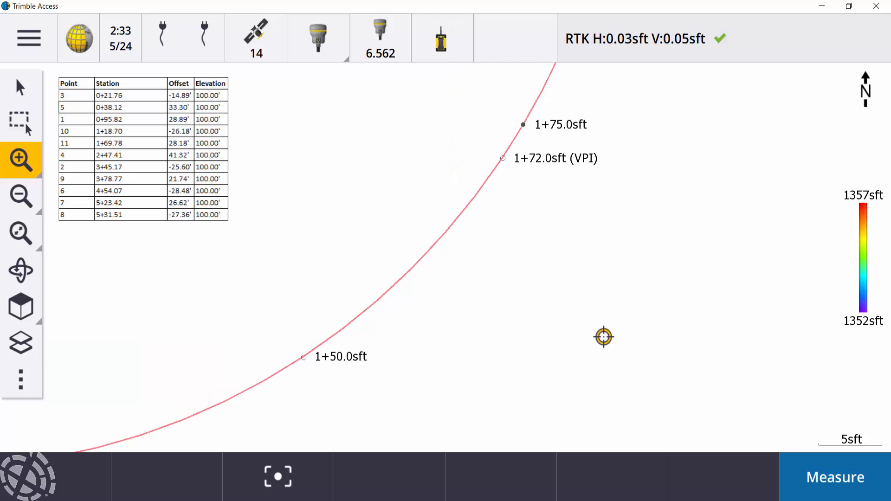
{"action": "left_click", "coordinate": [20, 87]}
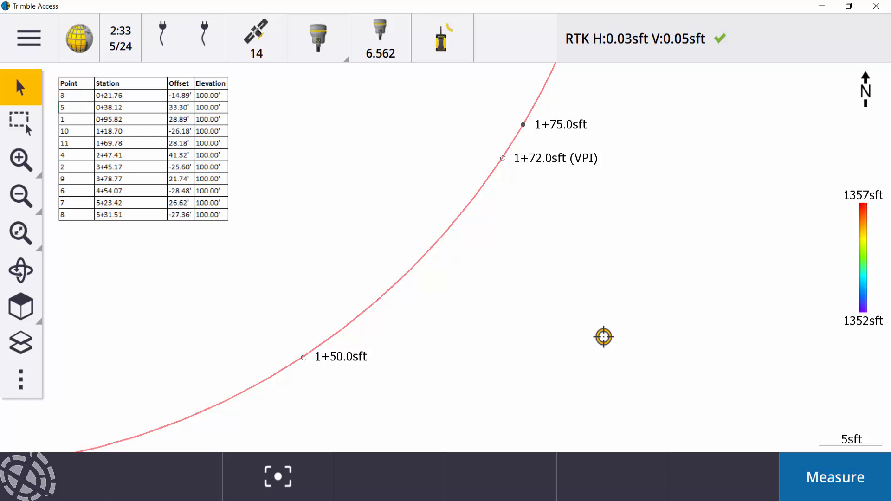
{"action": "mouse_move", "coordinate": [415, 233]}
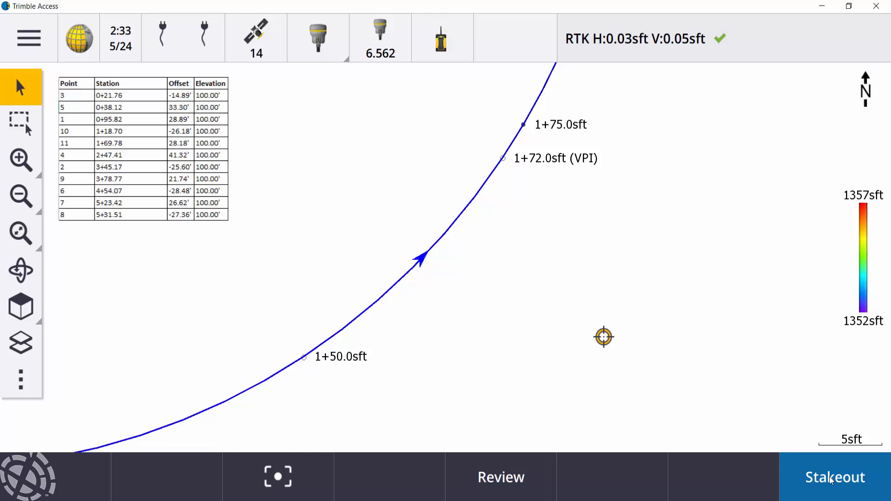
Step: Begin staking out 15TH AVE., accepting the antenna height and station interval settings
{"action": "left_click", "coordinate": [834, 476]}
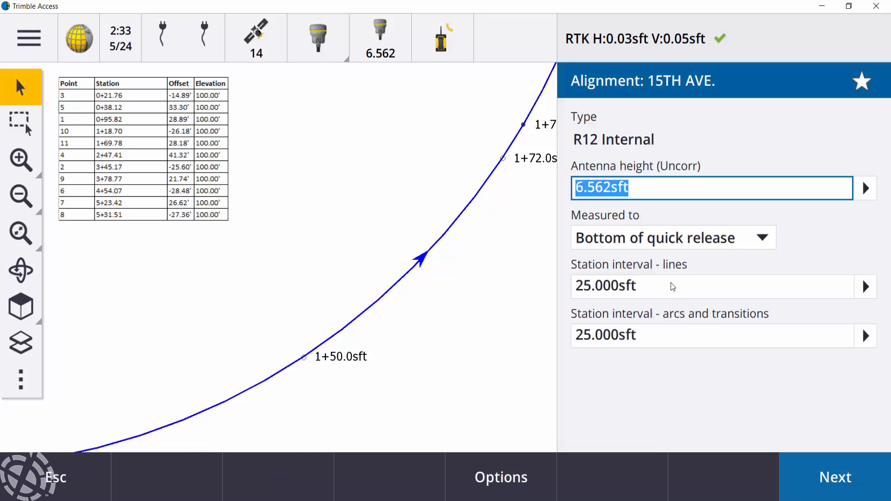
{"action": "mouse_move", "coordinate": [684, 241]}
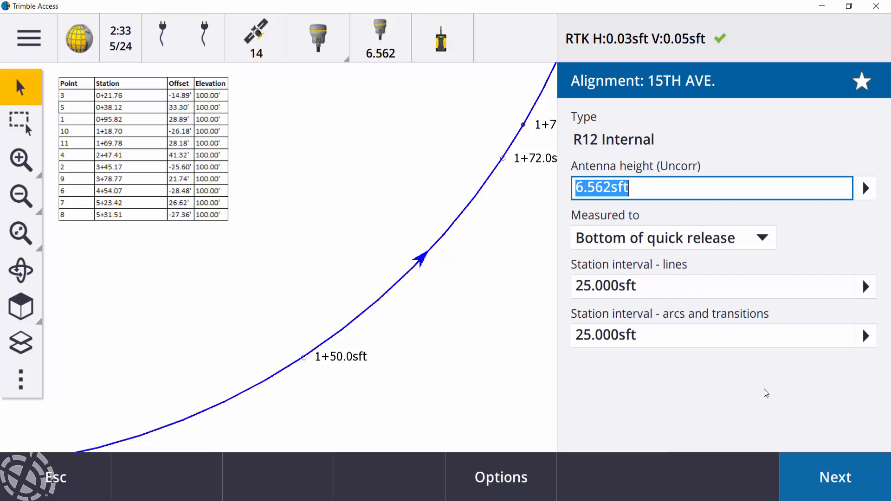
{"action": "left_click", "coordinate": [836, 476]}
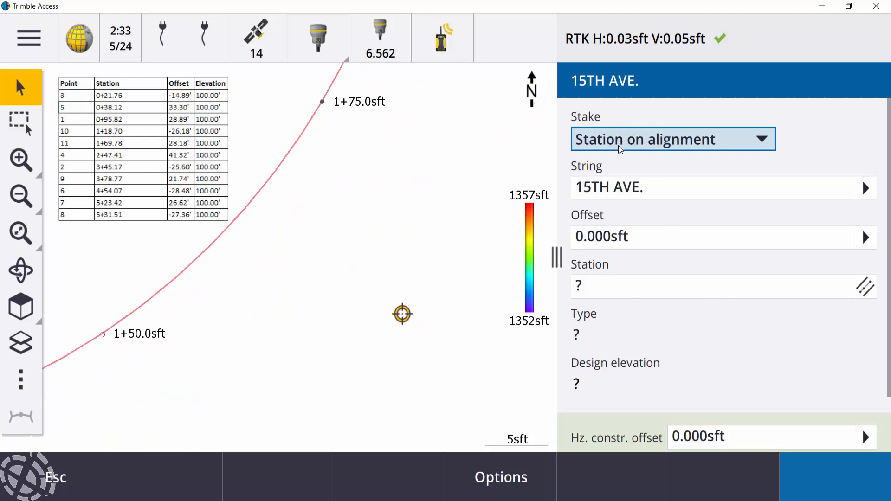
Step: Stake by station on alignment with offset 28.18 and station 169.78
{"action": "left_click", "coordinate": [673, 139]}
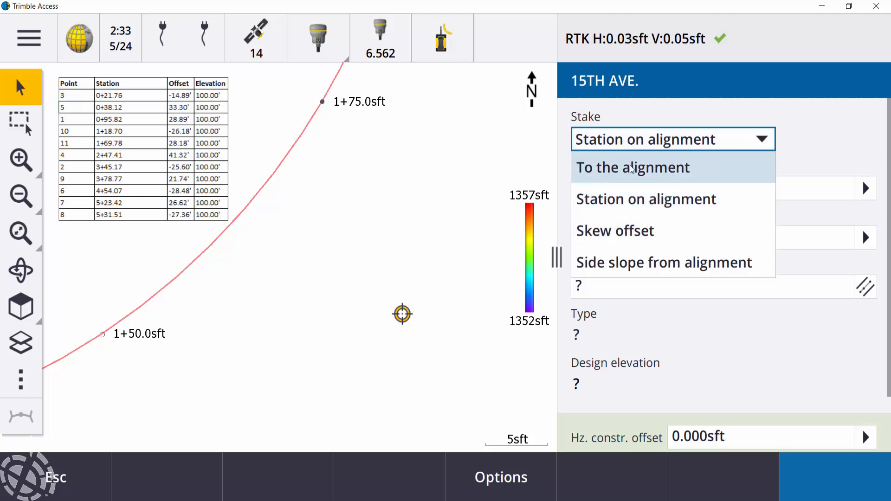
{"action": "left_click", "coordinate": [645, 199]}
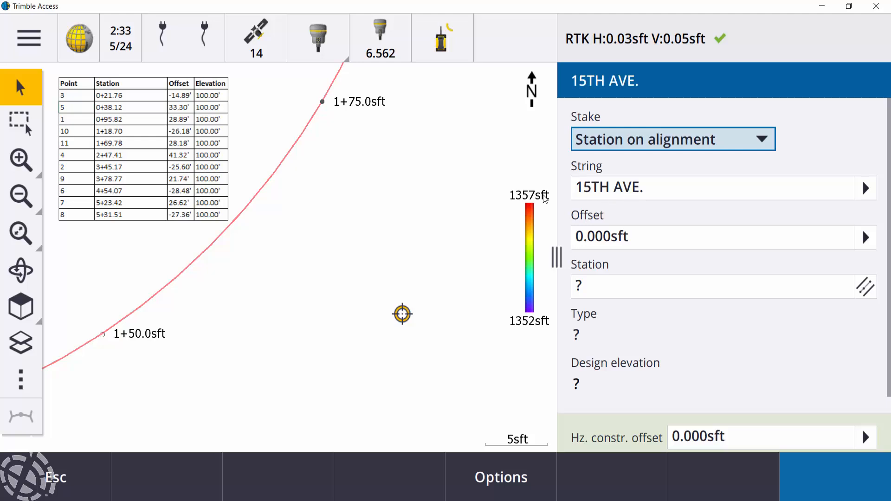
{"action": "mouse_move", "coordinate": [671, 218]}
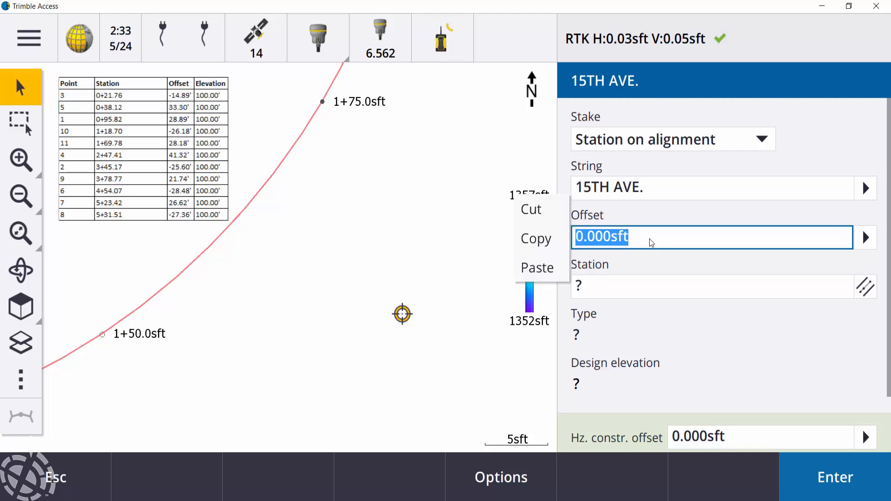
{"action": "type", "text": "28.1"}
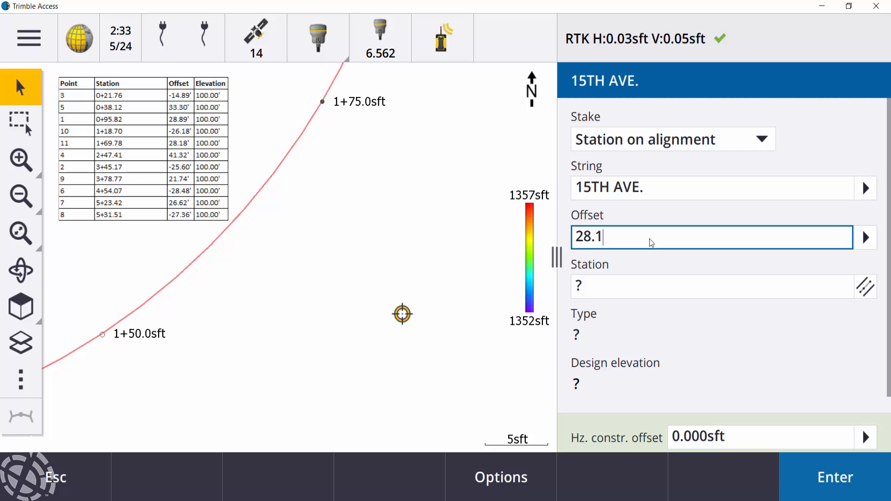
{"action": "type", "text": "80sft Right"}
{"action": "left_click", "coordinate": [712, 287]}
{"action": "type", "text": "16"}
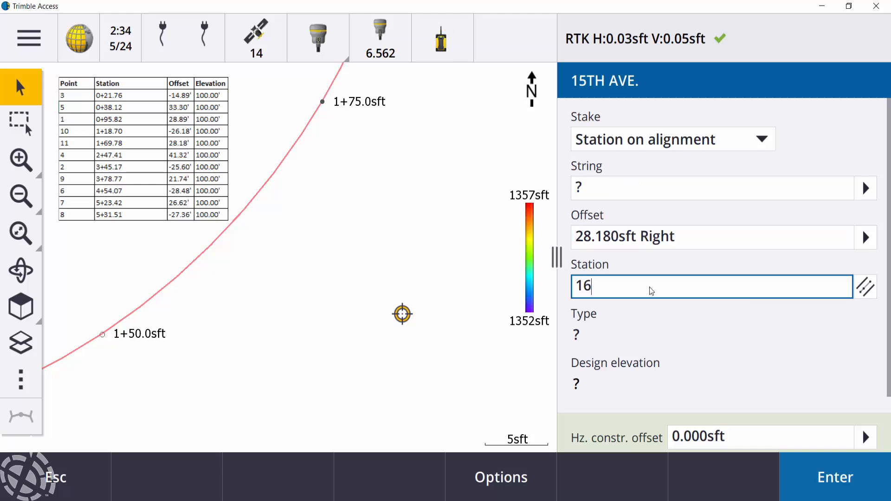
{"action": "type", "text": "9"}
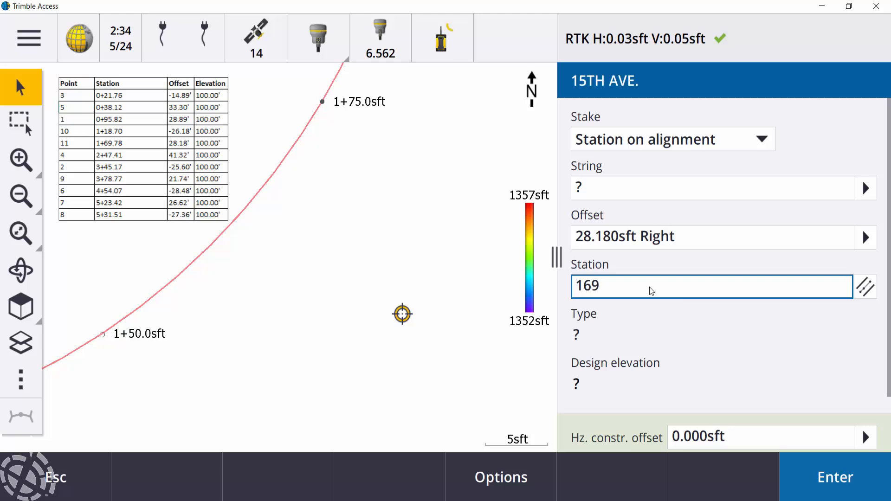
{"action": "type", "text": ".78"}
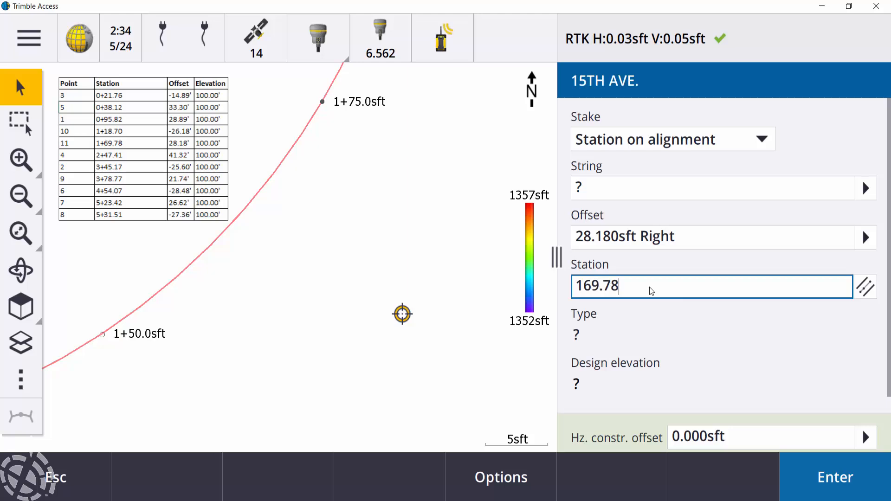
Step: Accept station 1+69.780sft at 28.180sft Right, showing the target point on the map
{"action": "left_click", "coordinate": [835, 477]}
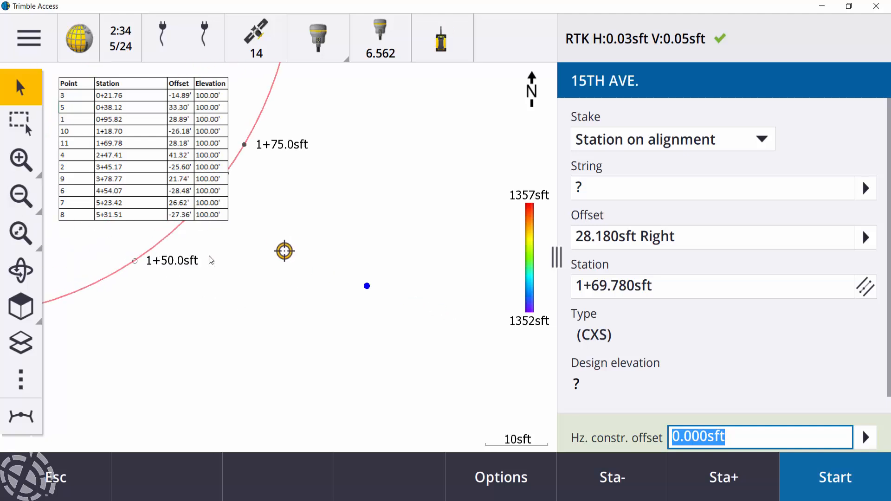
{"action": "mouse_move", "coordinate": [610, 304]}
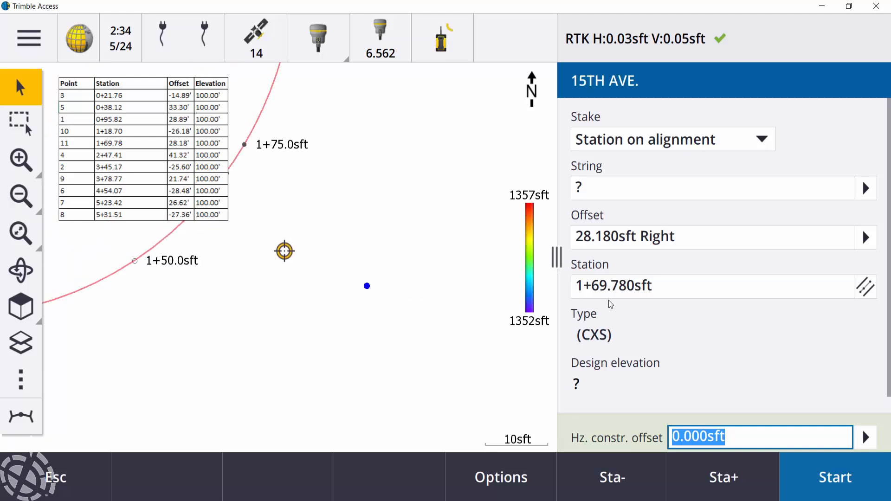
{"action": "mouse_move", "coordinate": [614, 281]}
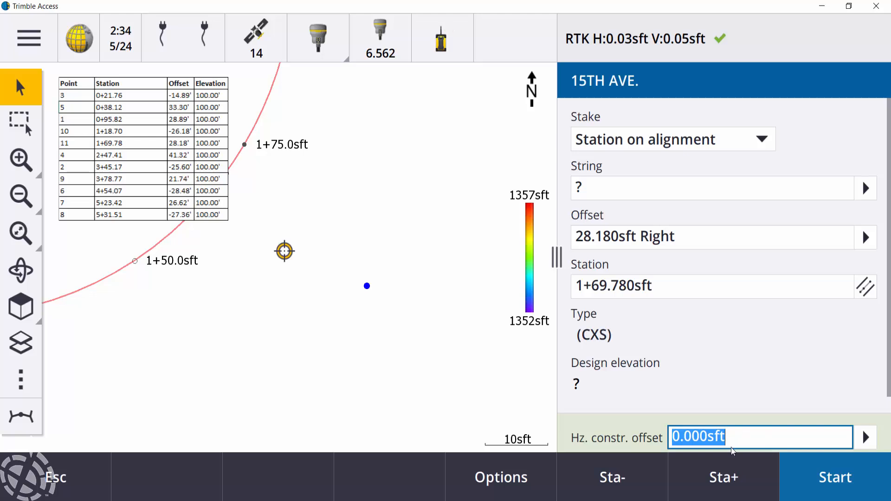
{"action": "mouse_move", "coordinate": [590, 423]}
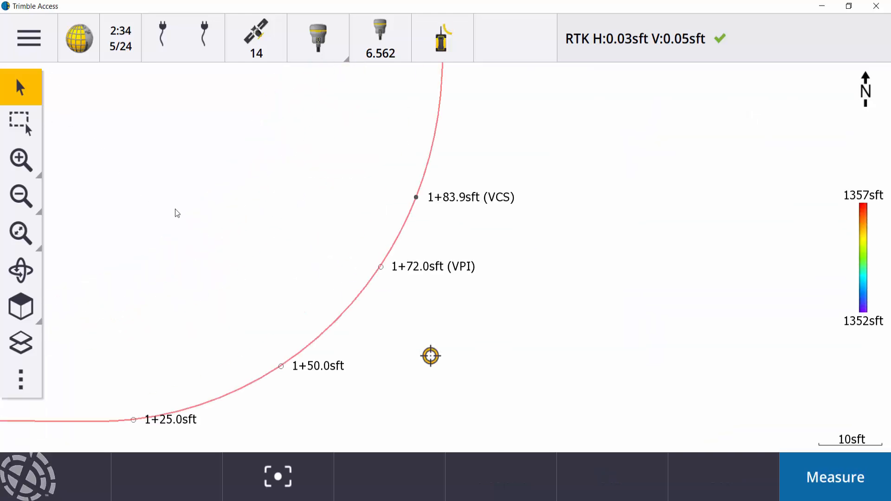
Step: Start keying in a new point through the main menu's Key in, Points
{"action": "left_click", "coordinate": [28, 38]}
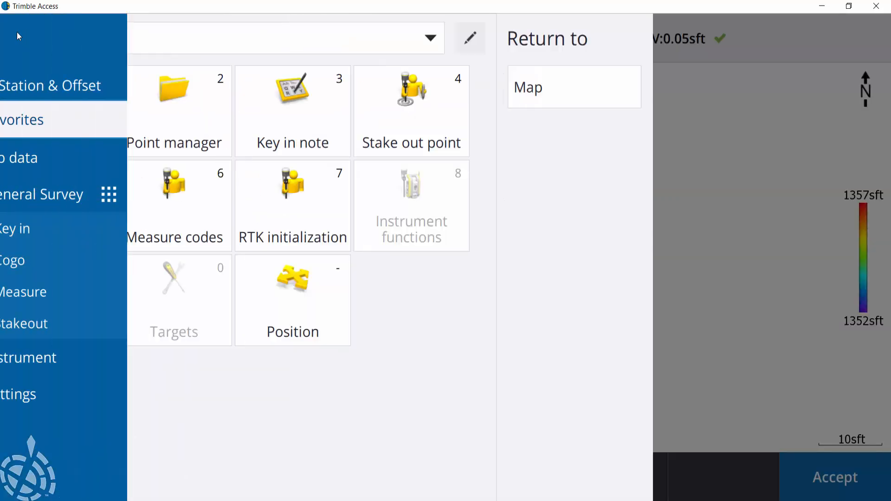
{"action": "left_click", "coordinate": [70, 228]}
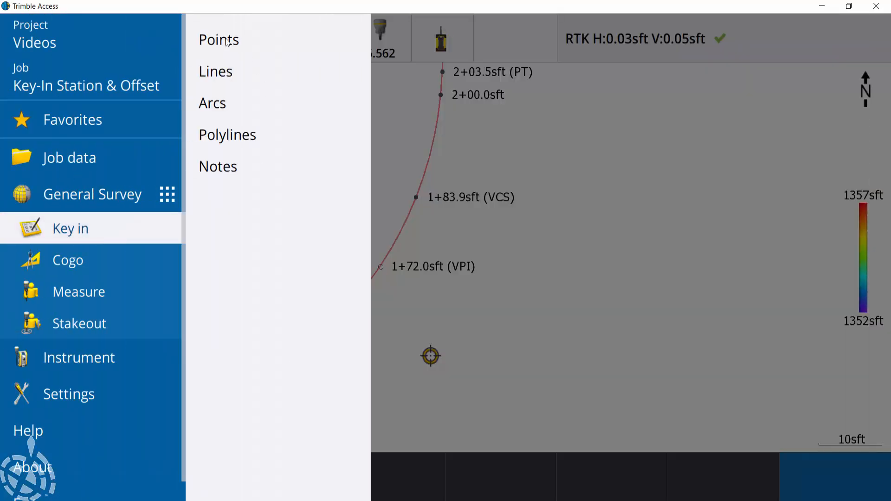
{"action": "left_click", "coordinate": [218, 39]}
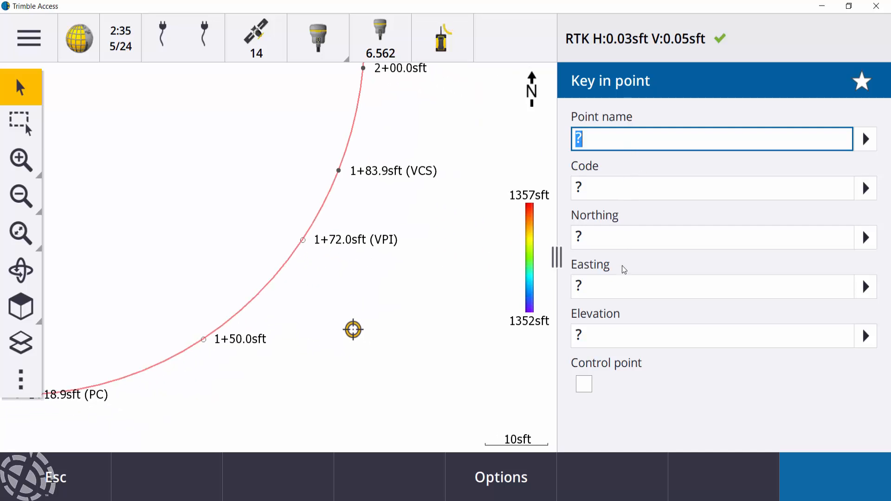
{"action": "mouse_move", "coordinate": [674, 339]}
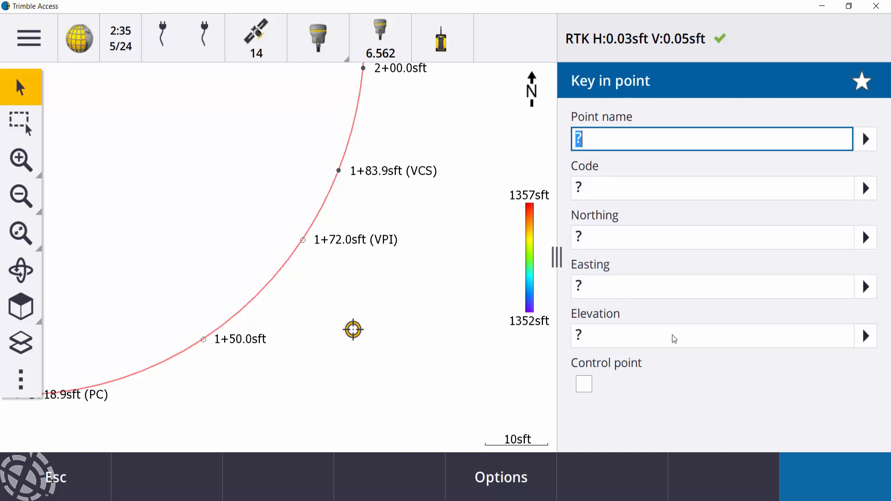
{"action": "mouse_move", "coordinate": [620, 351]}
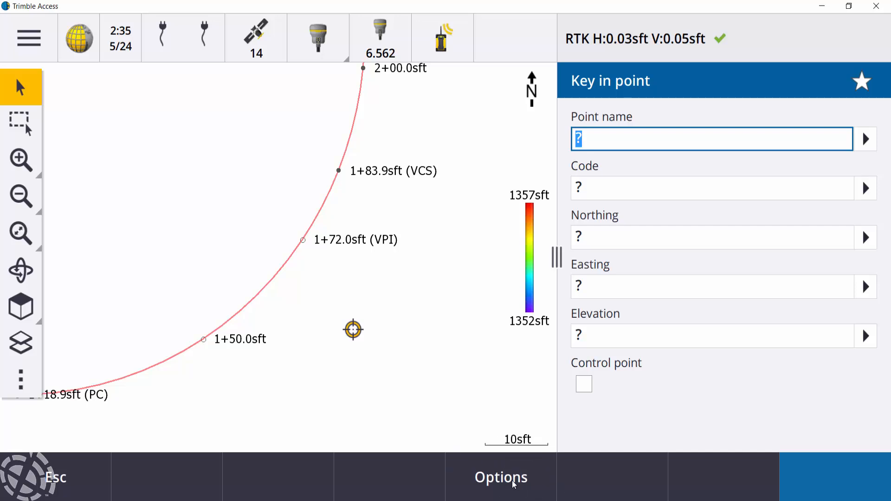
Step: Set key-in options to station and offset on LandXML road alignment 15TH AVE
{"action": "left_click", "coordinate": [500, 476]}
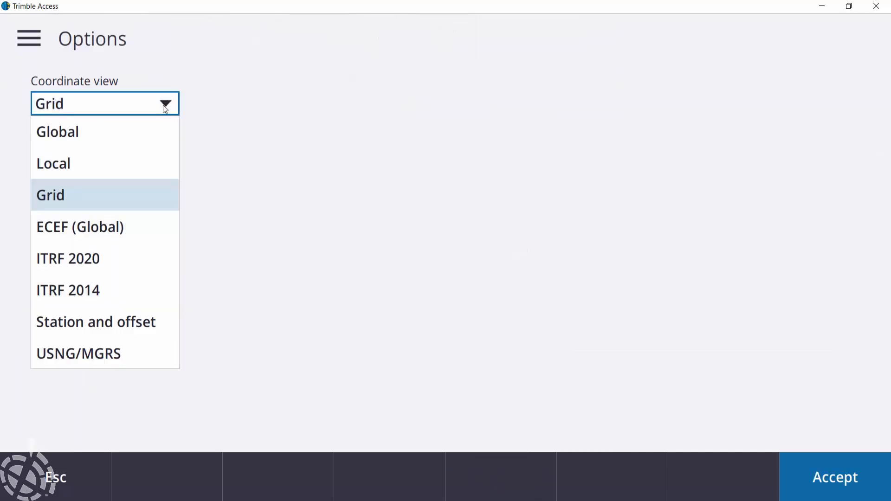
{"action": "mouse_move", "coordinate": [105, 290]}
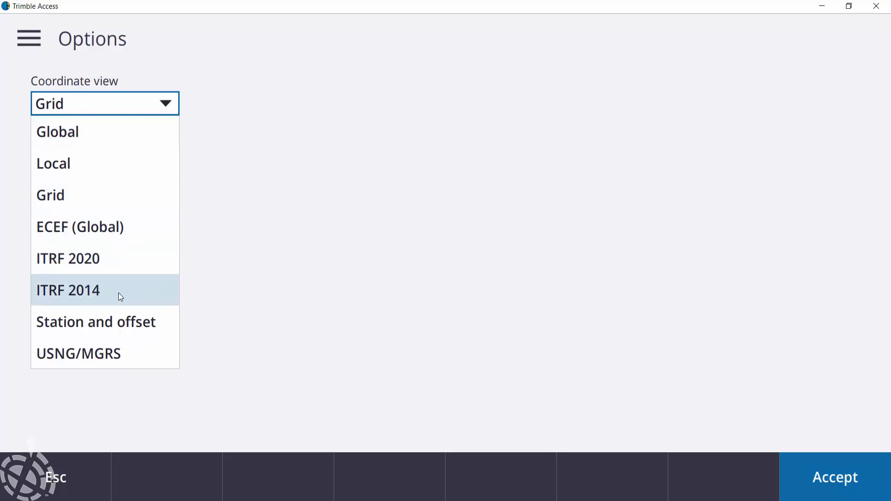
{"action": "left_click", "coordinate": [96, 321]}
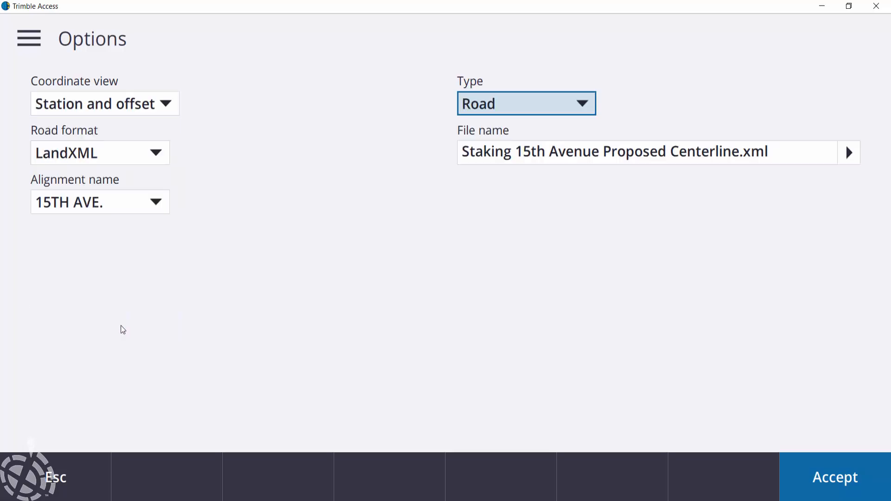
{"action": "mouse_move", "coordinate": [518, 107]}
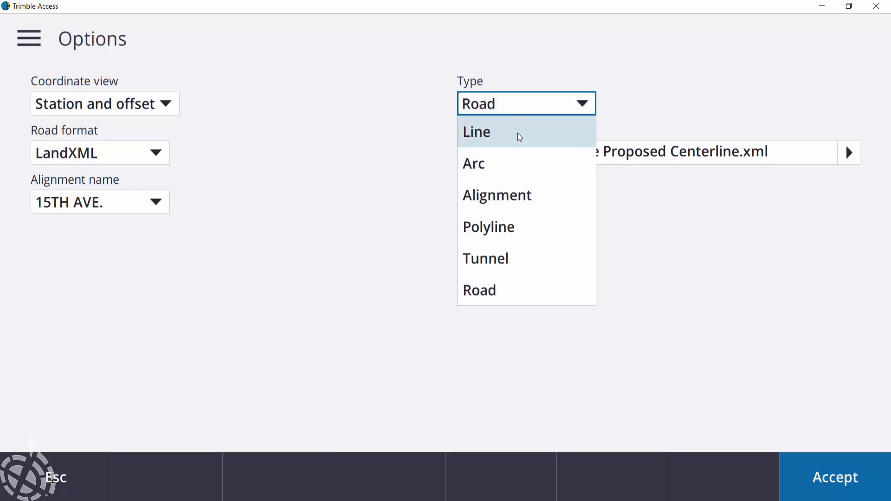
{"action": "mouse_move", "coordinate": [505, 299]}
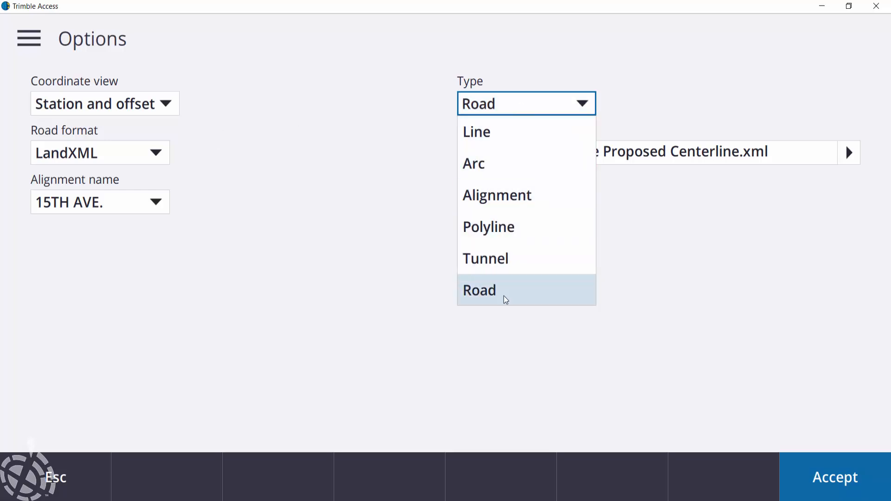
{"action": "left_click", "coordinate": [101, 152]}
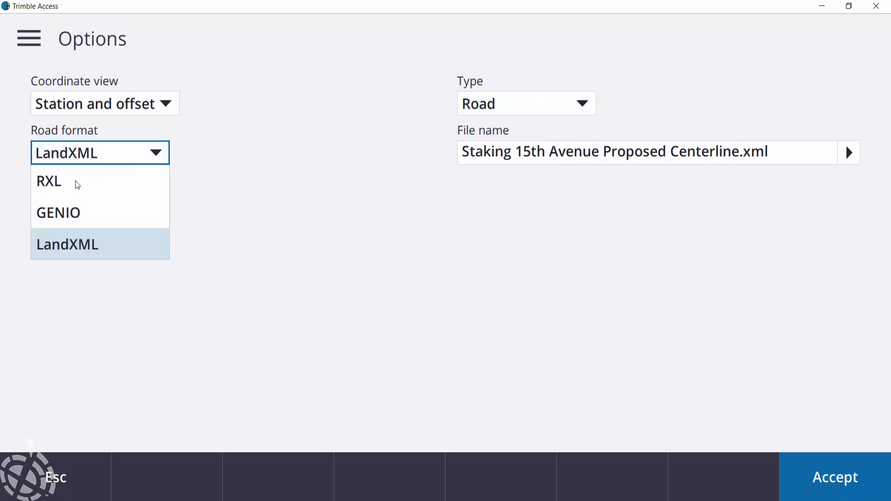
{"action": "mouse_move", "coordinate": [88, 180]}
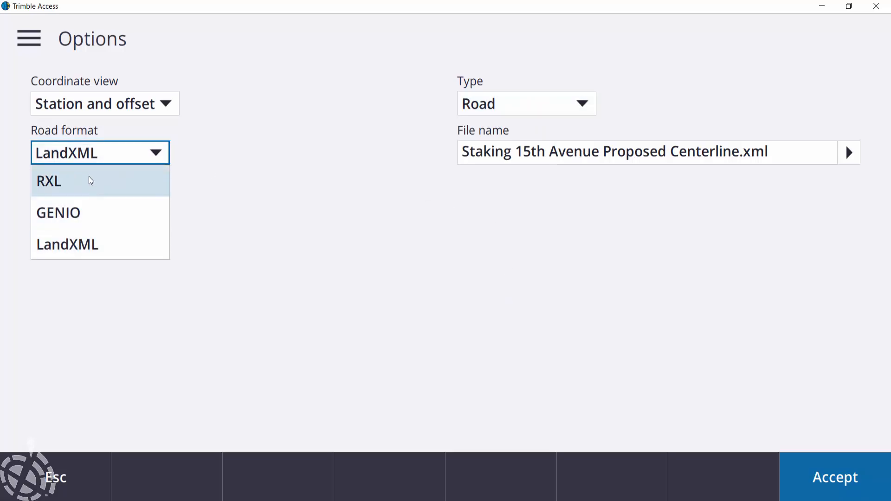
{"action": "left_click", "coordinate": [67, 244]}
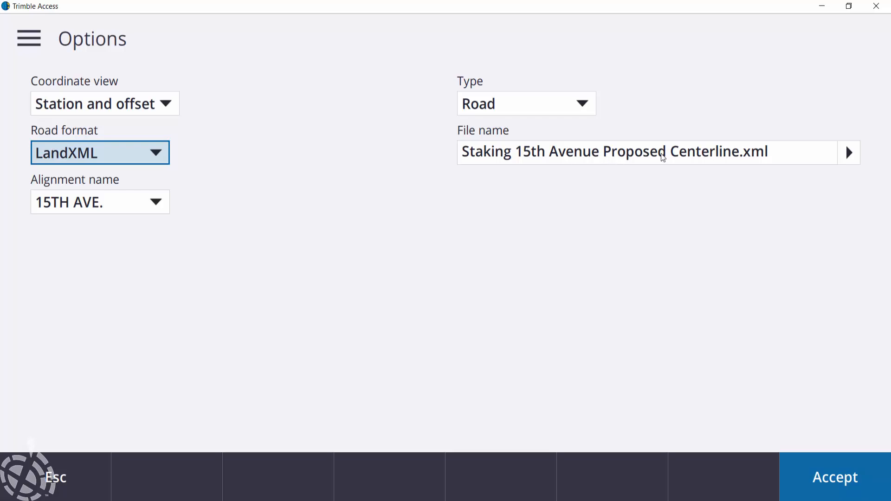
{"action": "left_click", "coordinate": [99, 202]}
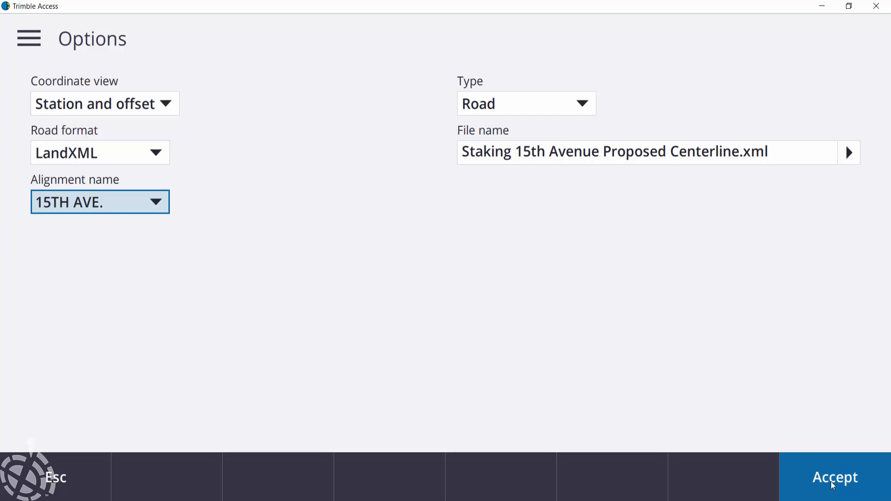
{"action": "left_click", "coordinate": [834, 477]}
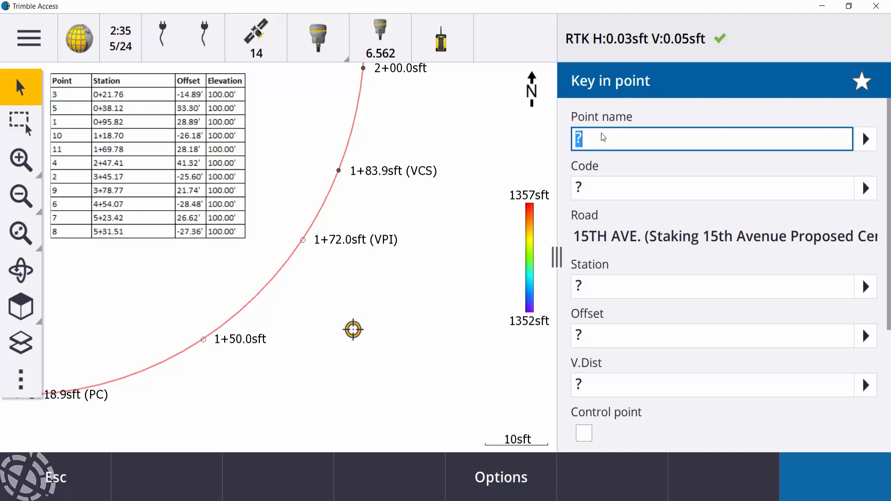
Step: Key in point 11 coded Culvert at station 1+69.780, offset 28.18 Right, elevation 100
{"action": "type", "text": "11"}
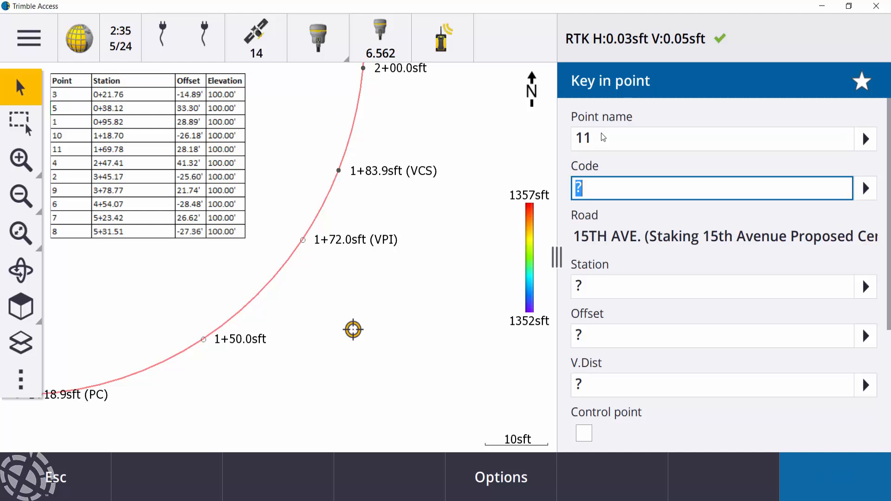
{"action": "type", "text": "C"}
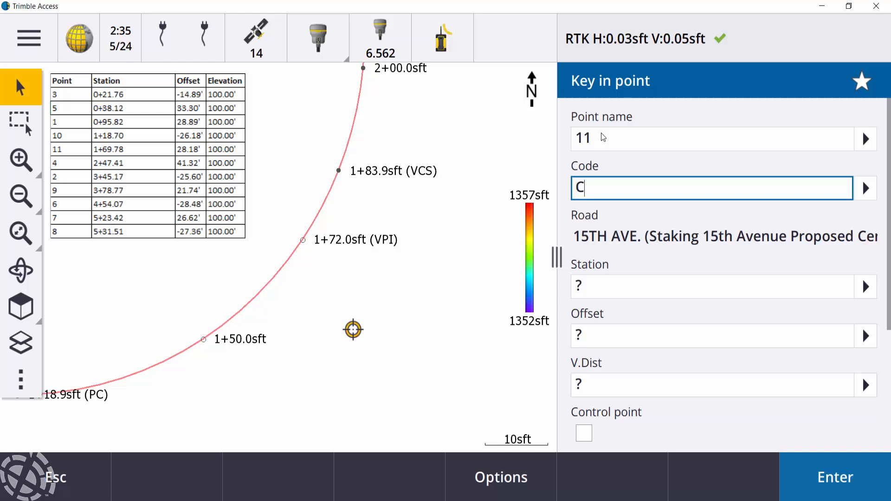
{"action": "type", "text": "ulvert"}
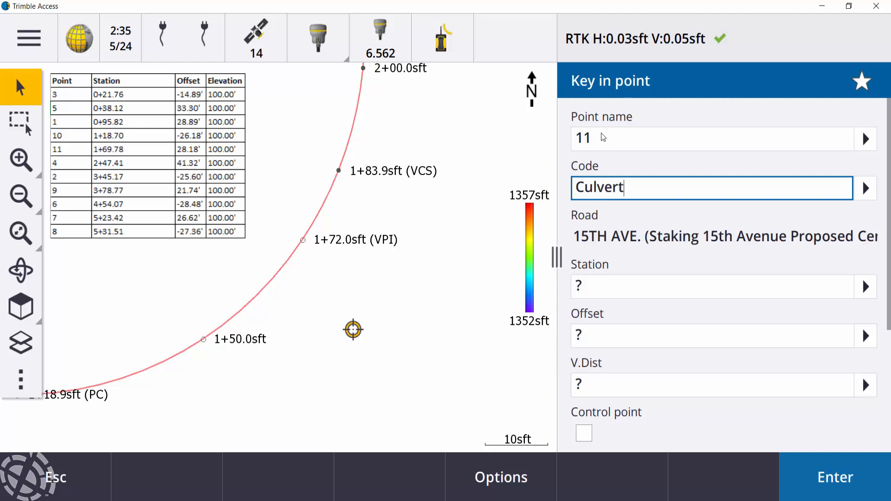
{"action": "left_click", "coordinate": [711, 286]}
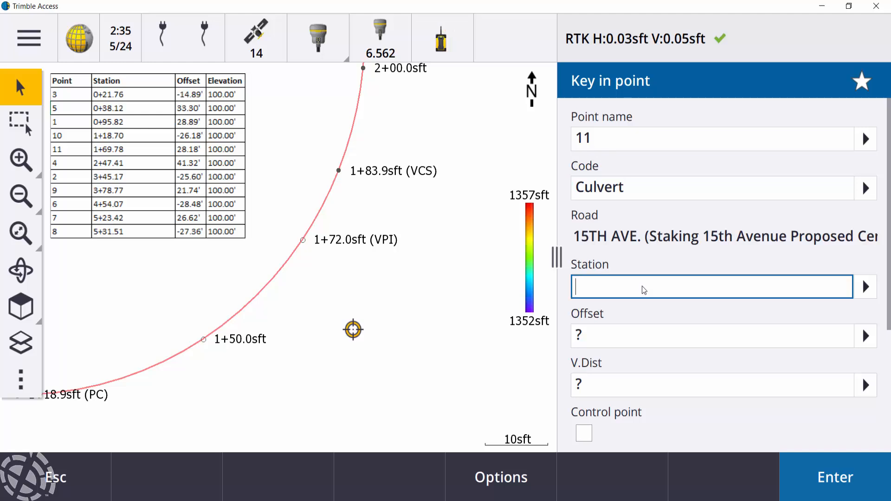
{"action": "type", "text": "16"}
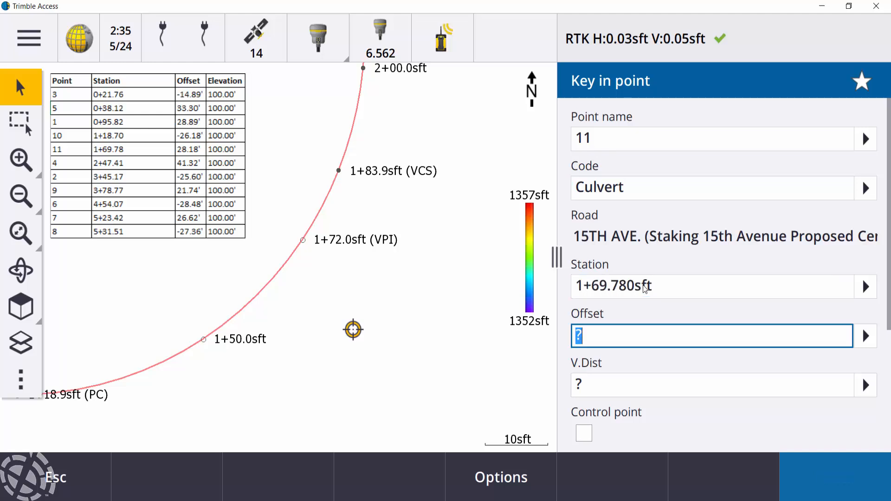
{"action": "type", "text": "28.180sft Right"}
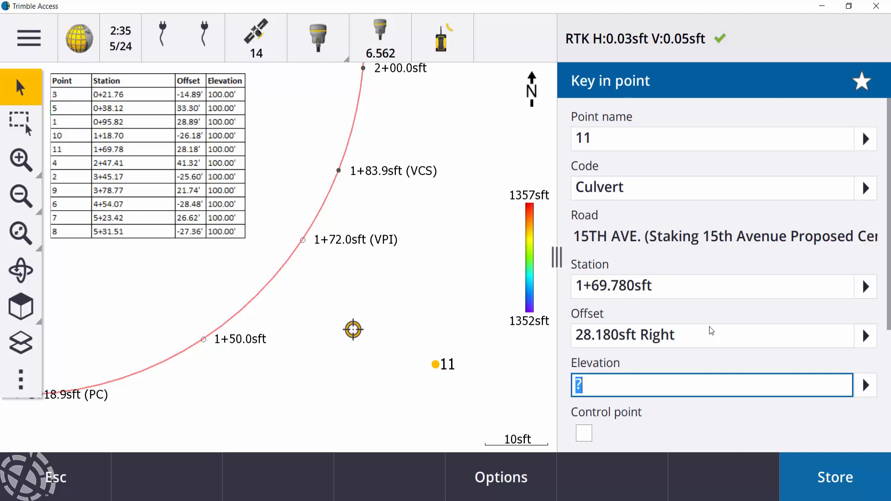
{"action": "type", "text": "100.000sft"}
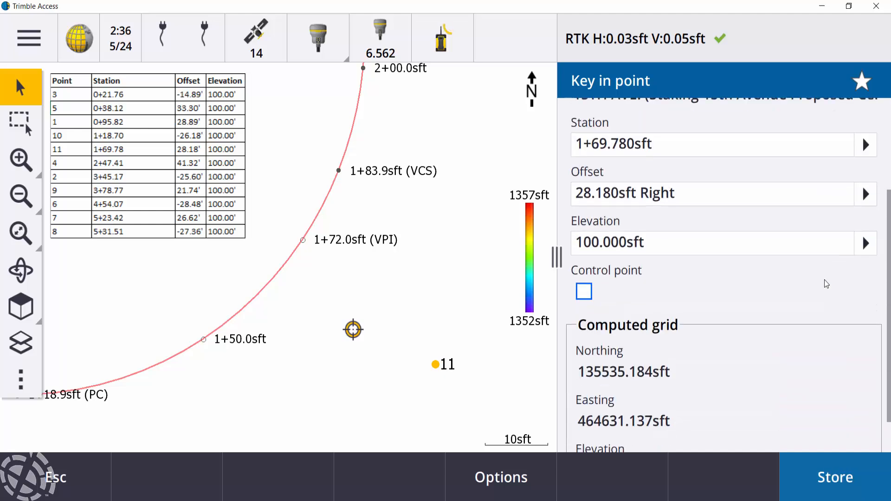
{"action": "scroll", "scroll_direction": "down", "scroll_amount": 3}
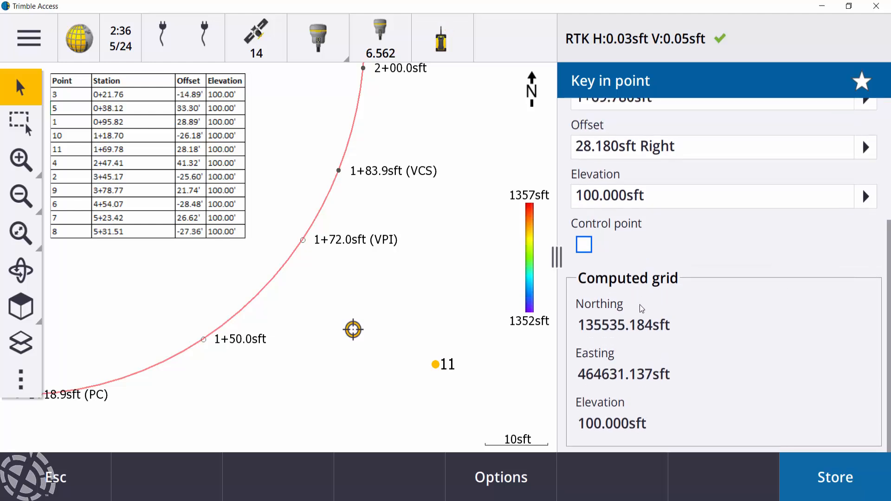
{"action": "mouse_move", "coordinate": [653, 407]}
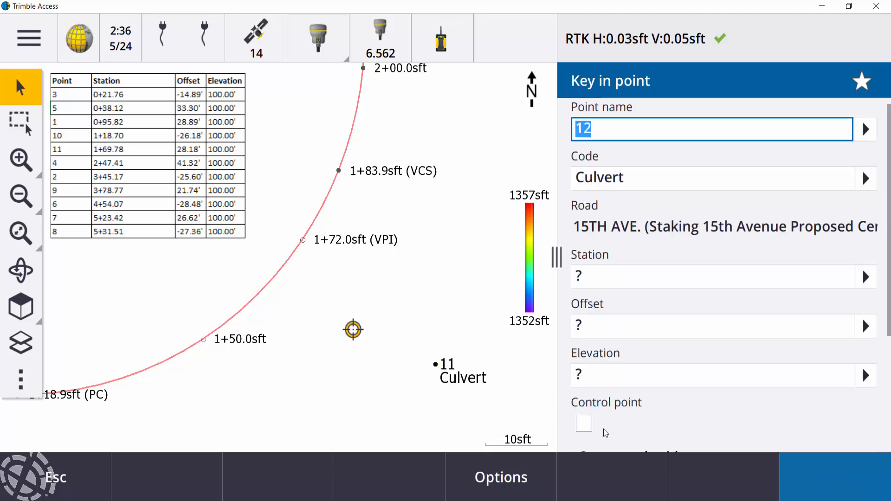
{"action": "mouse_move", "coordinate": [86, 476]}
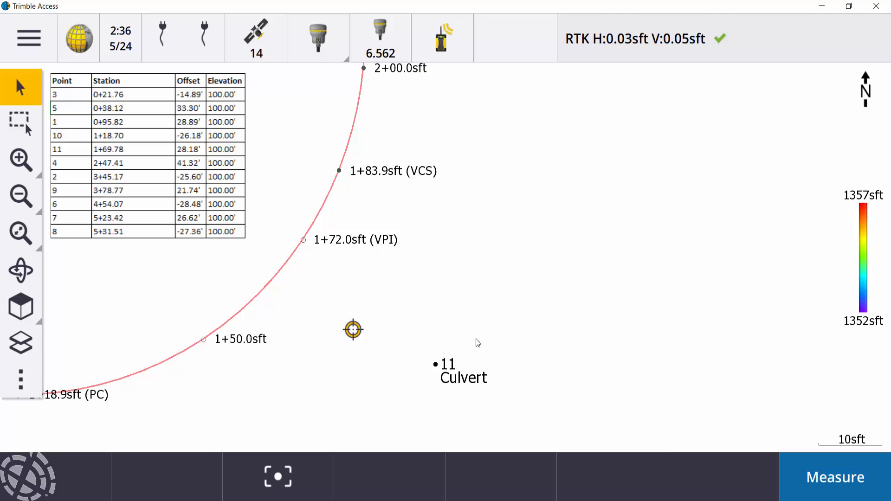
{"action": "mouse_move", "coordinate": [496, 336]}
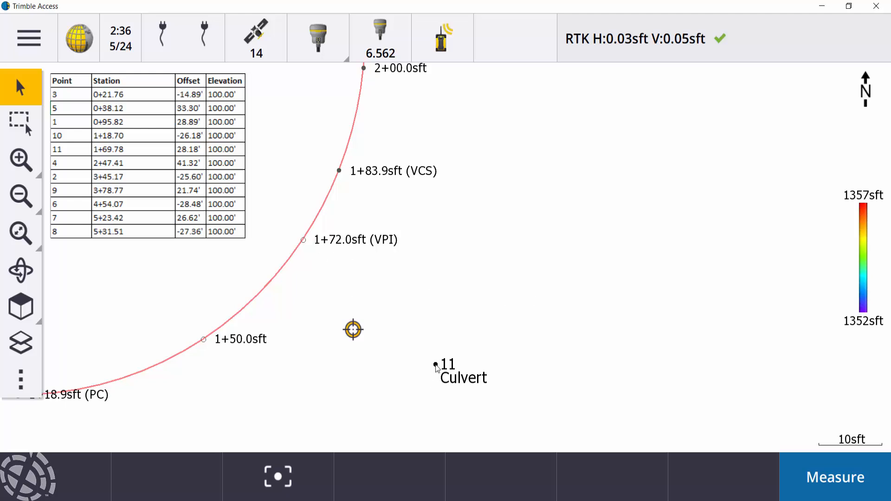
Step: Select point 11 Culvert on the map and start staking it out
{"action": "left_click", "coordinate": [435, 365]}
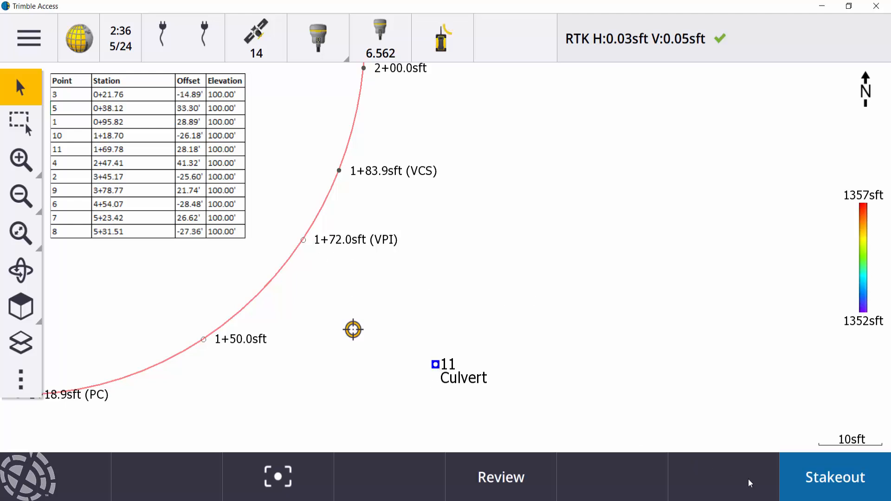
{"action": "left_click", "coordinate": [834, 476]}
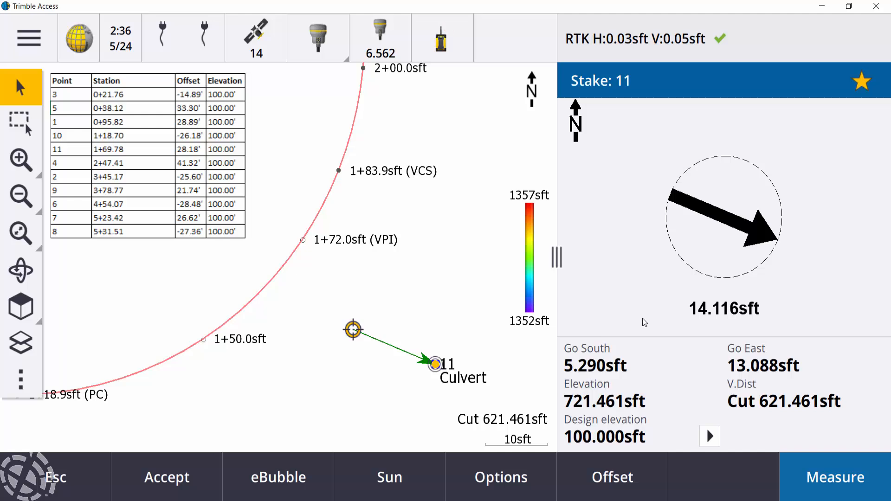